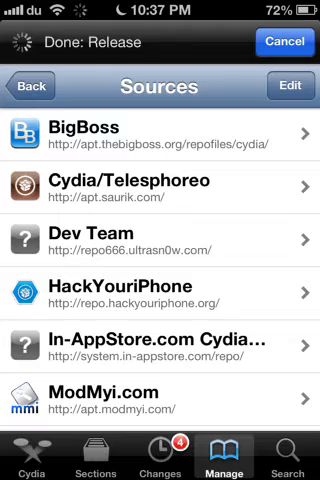
{"action": "left_click", "coordinate": [32, 86]}
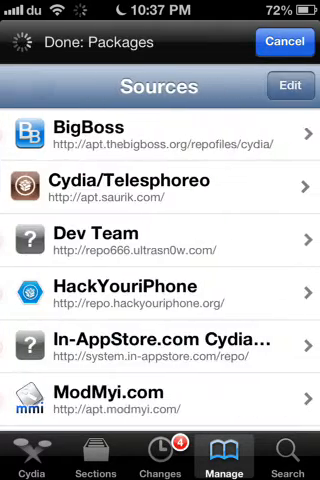
{"action": "left_click", "coordinate": [288, 84]}
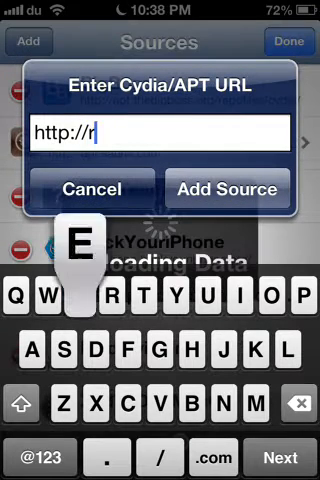
{"action": "type", "text": "epo"}
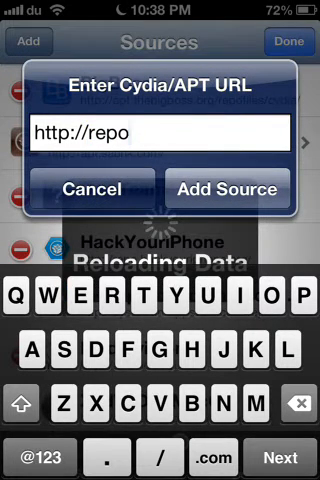
{"action": "type", "text": ".hacky"}
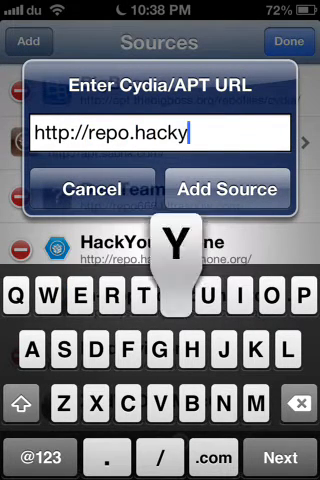
{"action": "type", "text": "ouriph"}
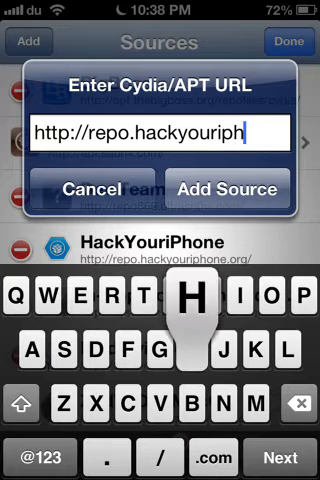
{"action": "type", "text": "one.or"}
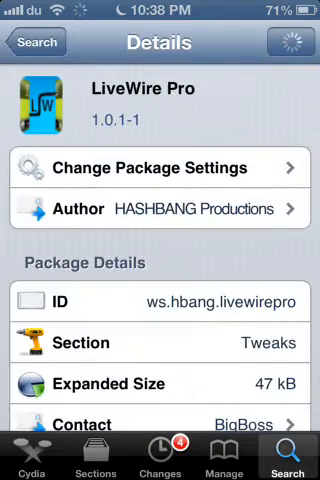
- Install the LiveWire Pro 1.0.1-1 package from its details page
{"action": "scroll", "scroll_direction": "down", "scroll_amount": 3}
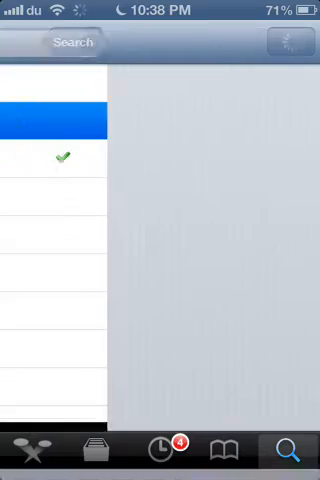
{"action": "left_click", "coordinate": [50, 120]}
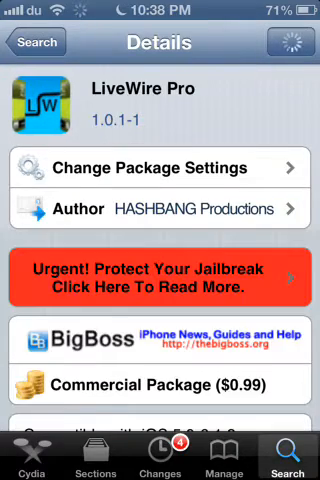
{"action": "left_click", "coordinate": [36, 42]}
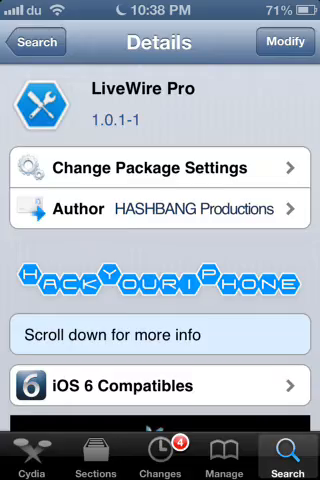
- Cancel the Modify sheet without reinstalling or removing, then leave Cydia for the home screen
{"action": "left_click", "coordinate": [288, 42]}
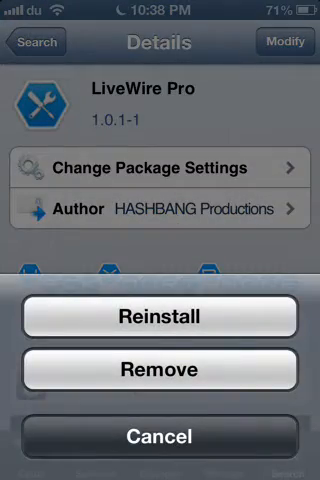
{"action": "left_click", "coordinate": [160, 436]}
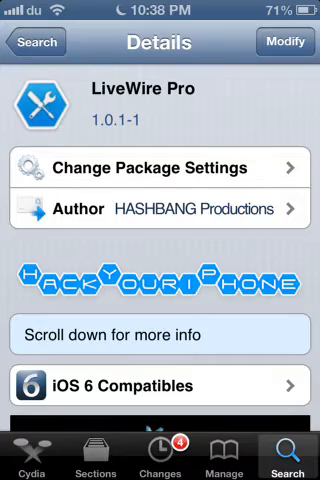
{"action": "key", "text": "home"}
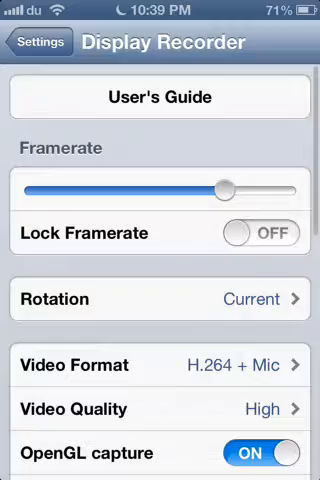
- Show LiveWire Pro's animation list in Settings, where Elevator is currently checked
{"action": "left_click", "coordinate": [36, 42]}
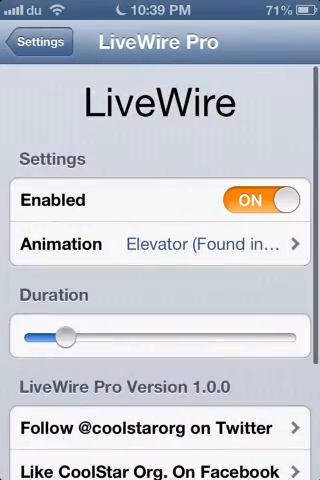
{"action": "left_click", "coordinate": [160, 244]}
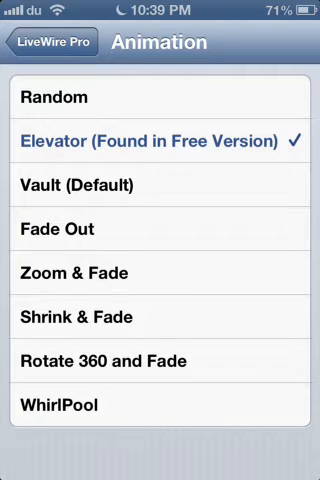
- Choose the Vault (Default) animation and set its duration to maximum
{"action": "left_click", "coordinate": [160, 184]}
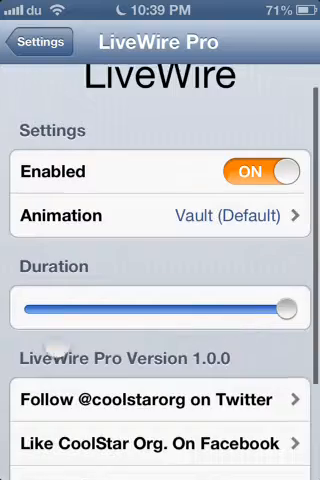
{"action": "scroll", "scroll_direction": "up", "scroll_amount": 3}
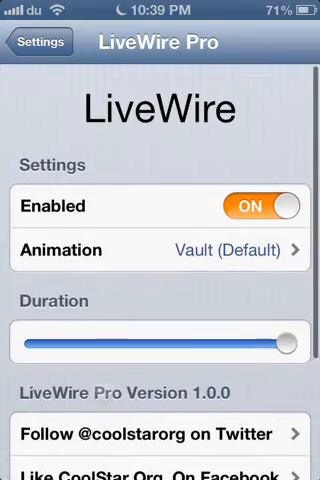